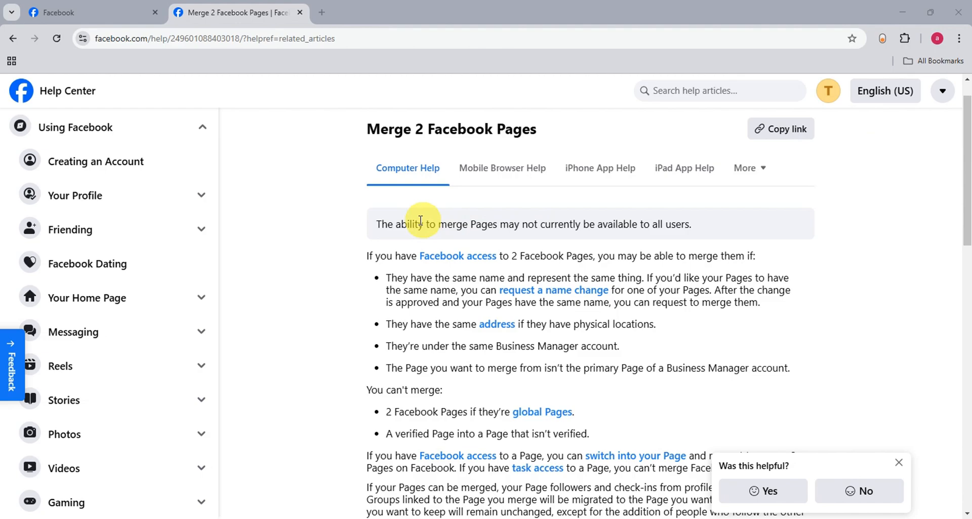
# Read through the Help Center merge article, noting that merging may be unavailable
pyautogui.moveTo(420, 224); pyautogui.dragTo(690, 224)
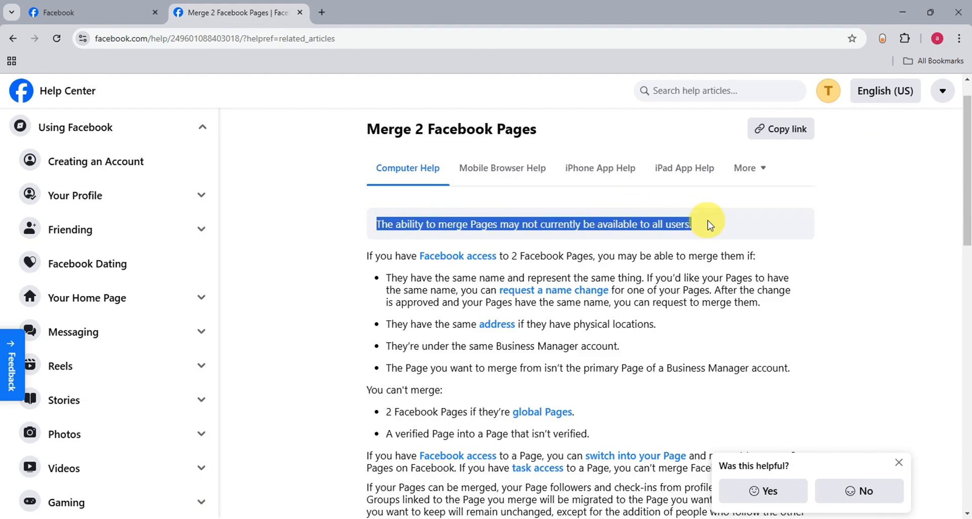
pyautogui.moveTo(529, 273)
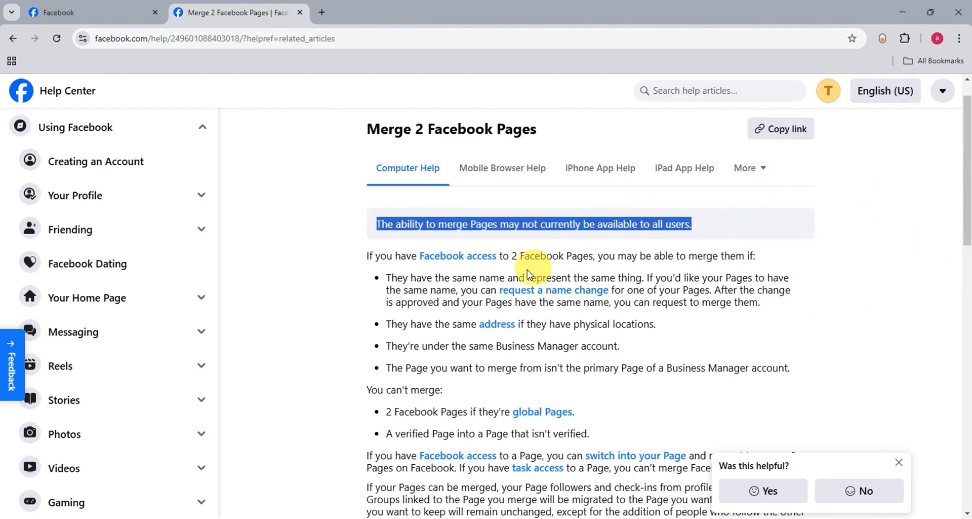
pyautogui.scroll(-3)
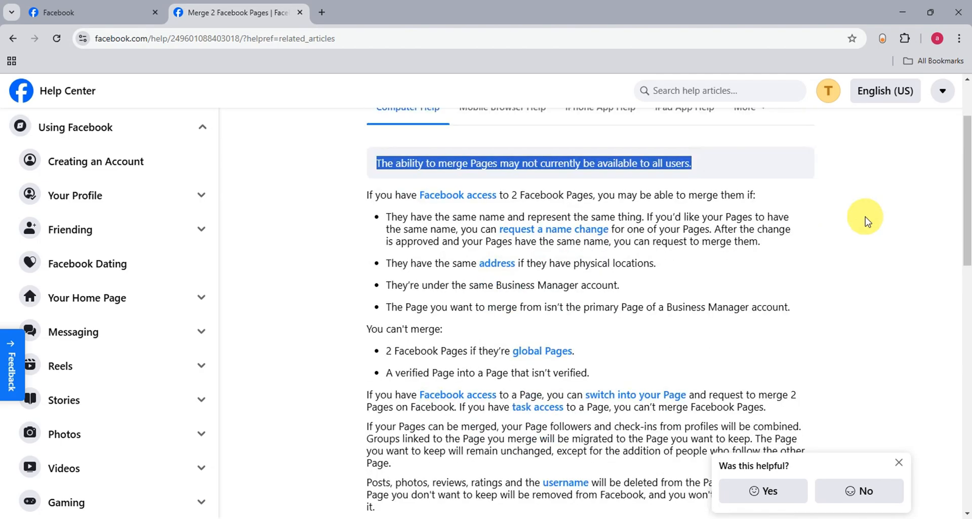
pyautogui.moveTo(527, 207)
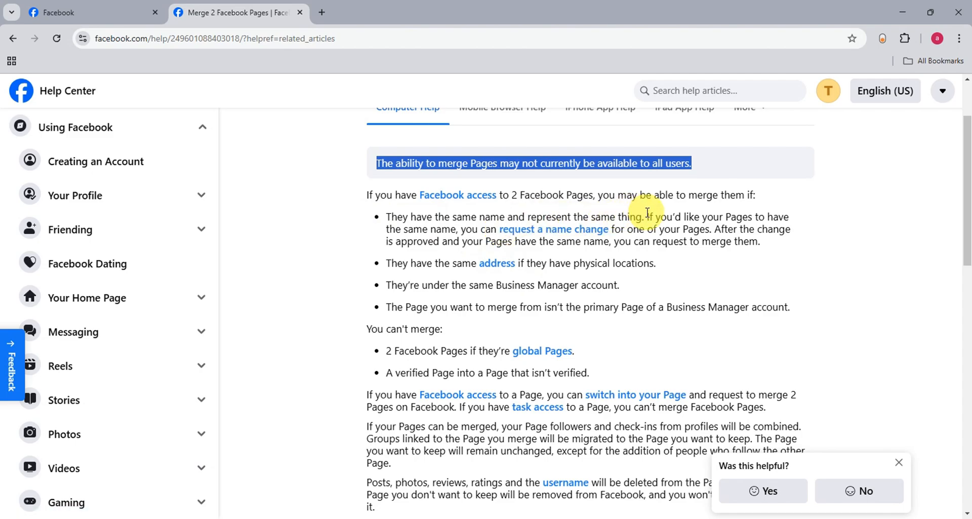
pyautogui.moveTo(587, 283)
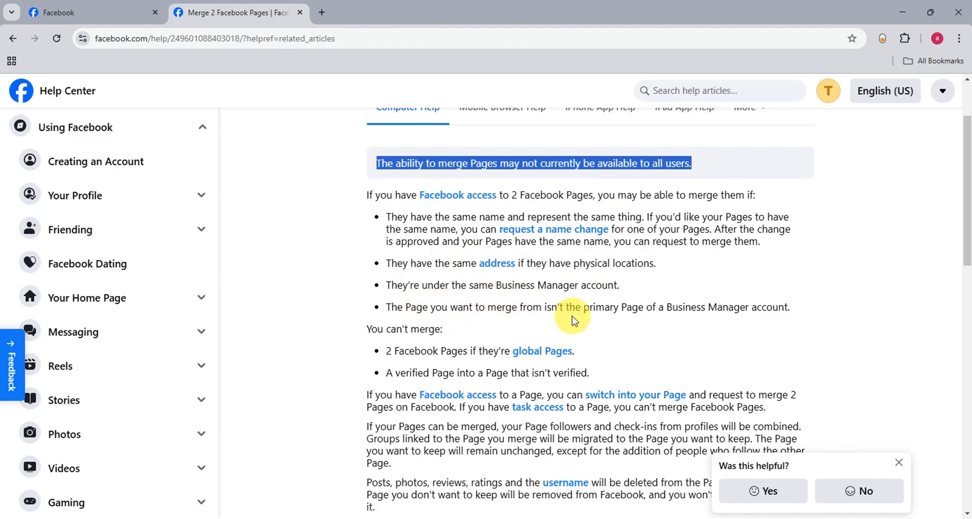
pyautogui.moveTo(802, 298)
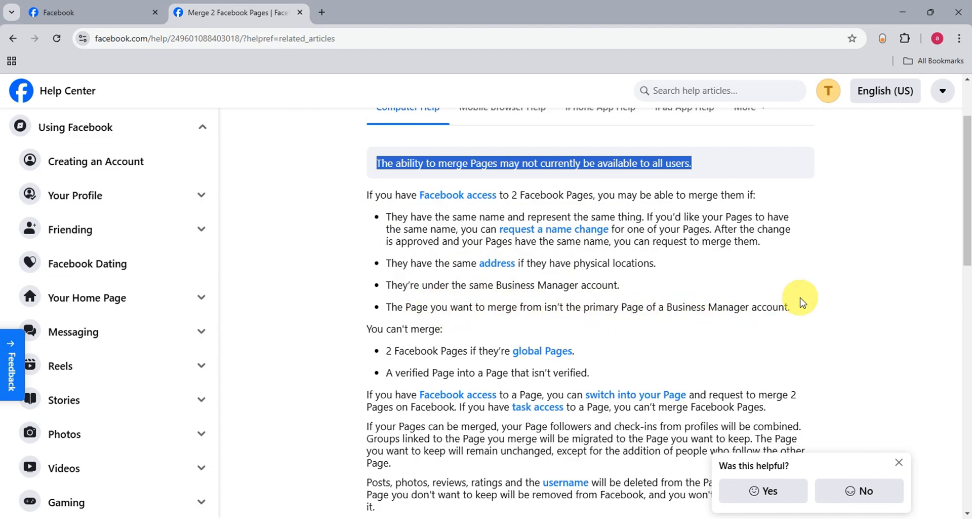
pyautogui.scroll(-3)
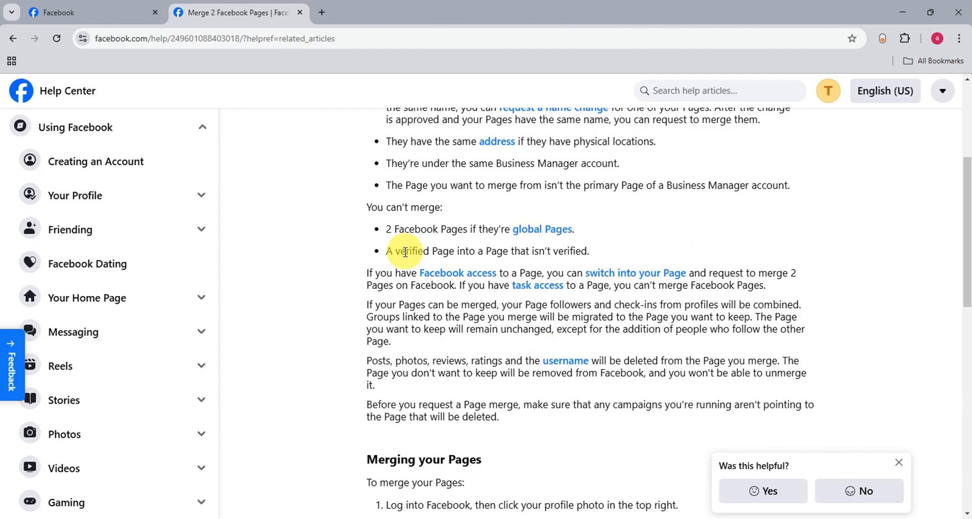
pyautogui.moveTo(567, 243)
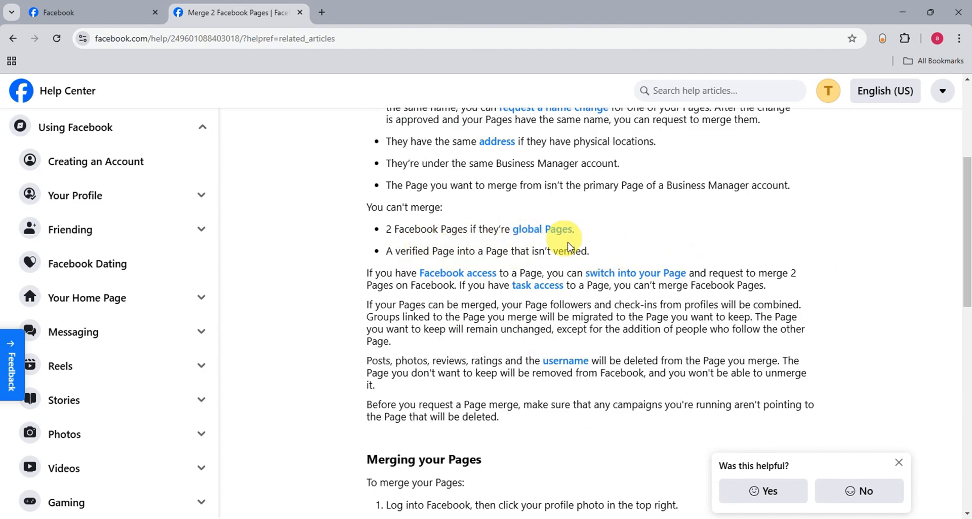
pyautogui.moveTo(458, 272)
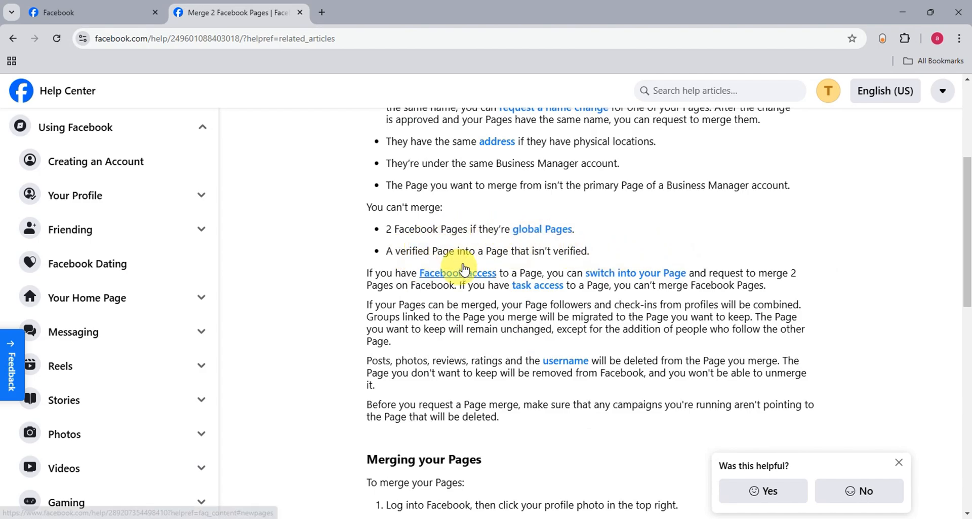
pyautogui.moveTo(611, 276)
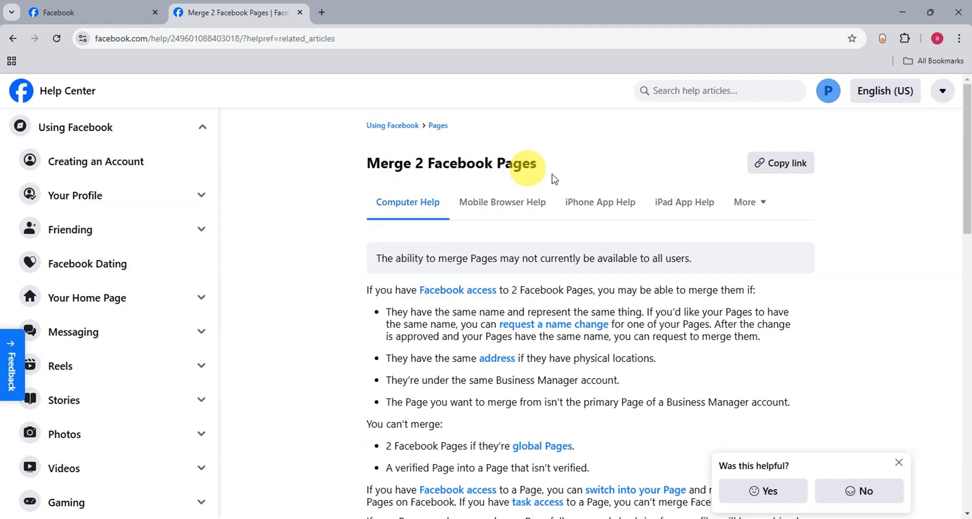
pyautogui.scroll(-3)
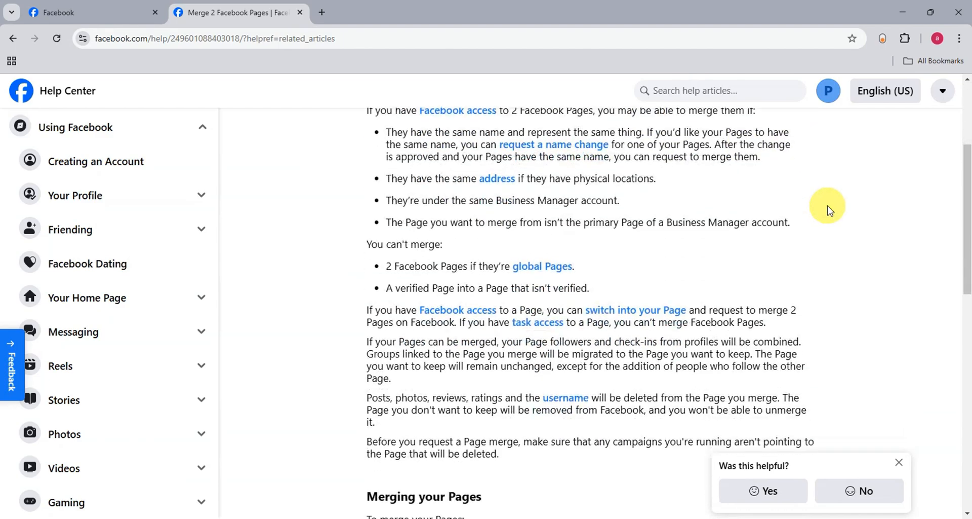
pyautogui.scroll(-3)
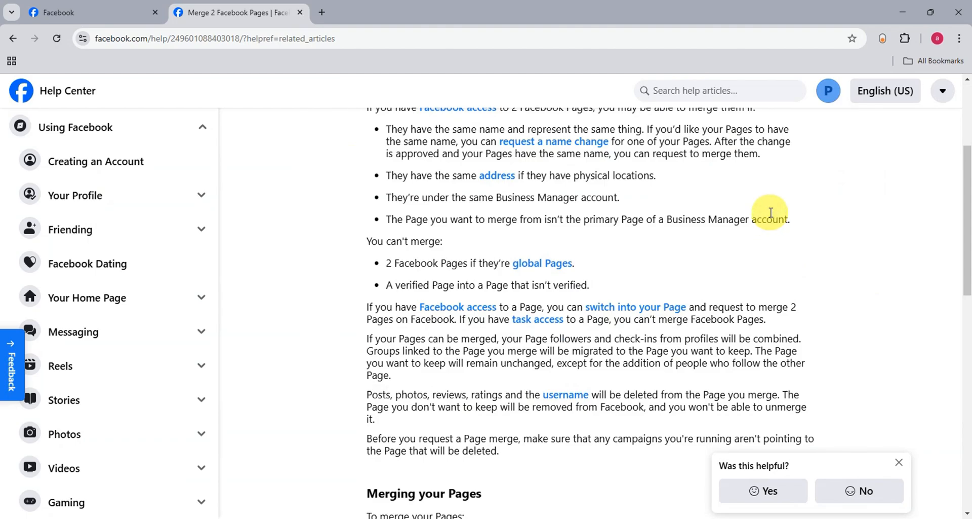
pyautogui.moveTo(803, 256)
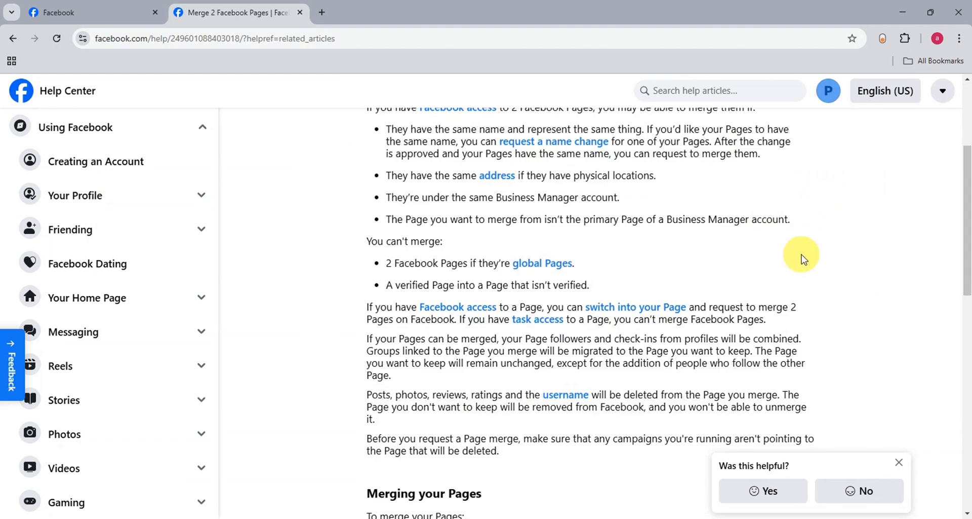
pyautogui.scroll(-3)
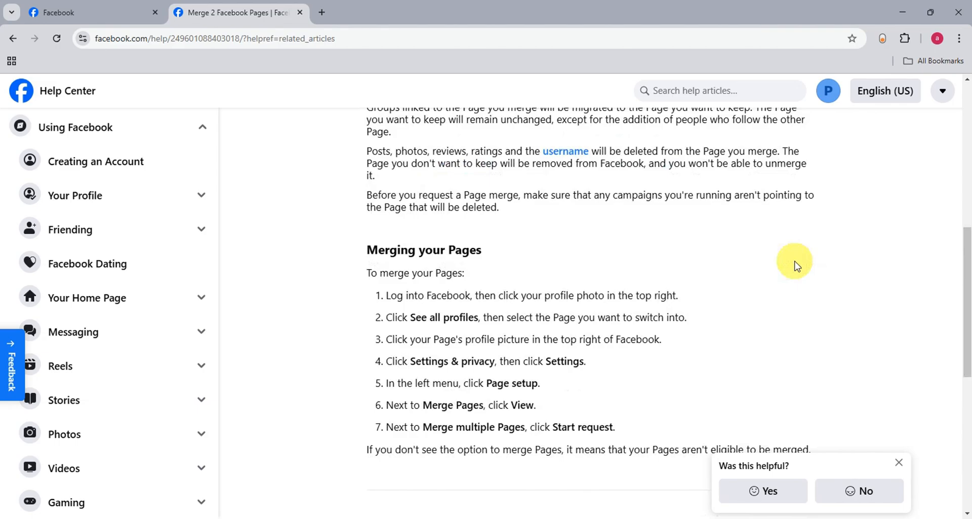
pyautogui.scroll(-3)
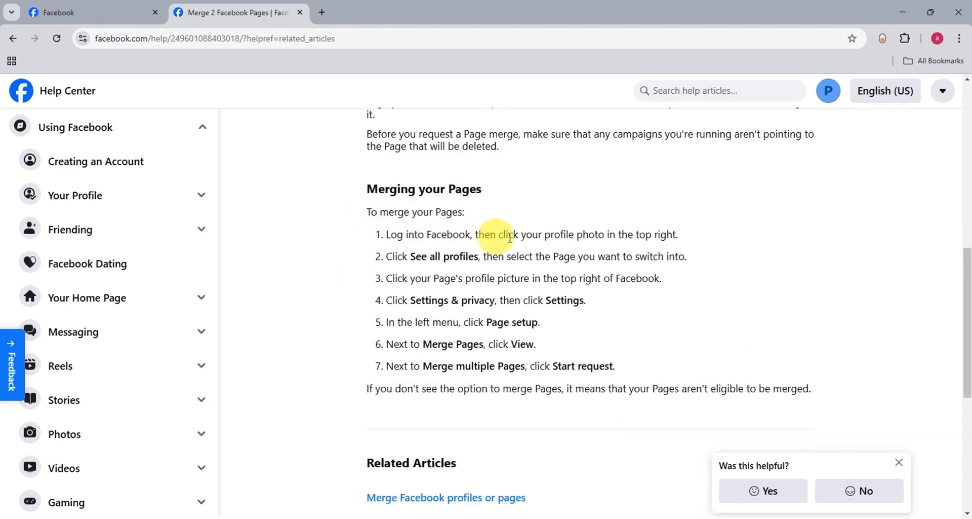
pyautogui.moveTo(596, 235)
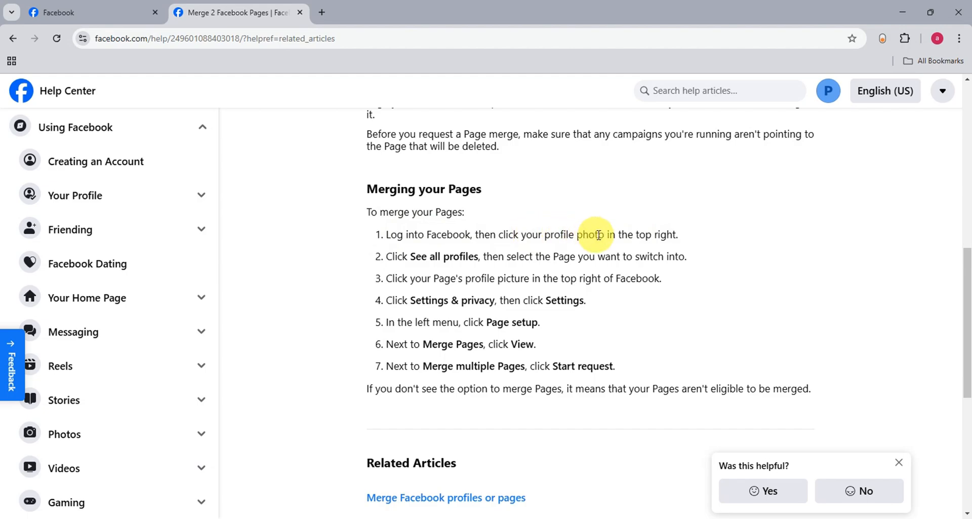
pyautogui.moveTo(484, 256)
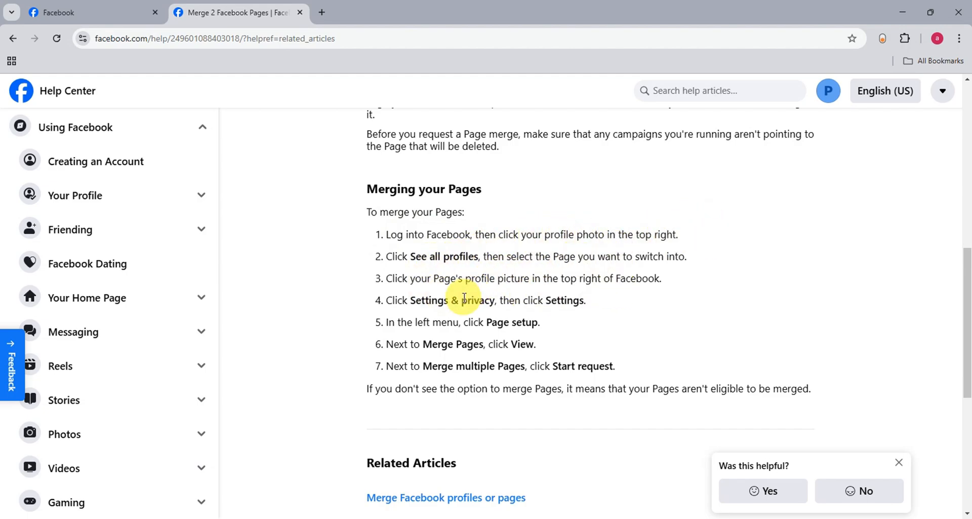
pyautogui.moveTo(435, 341)
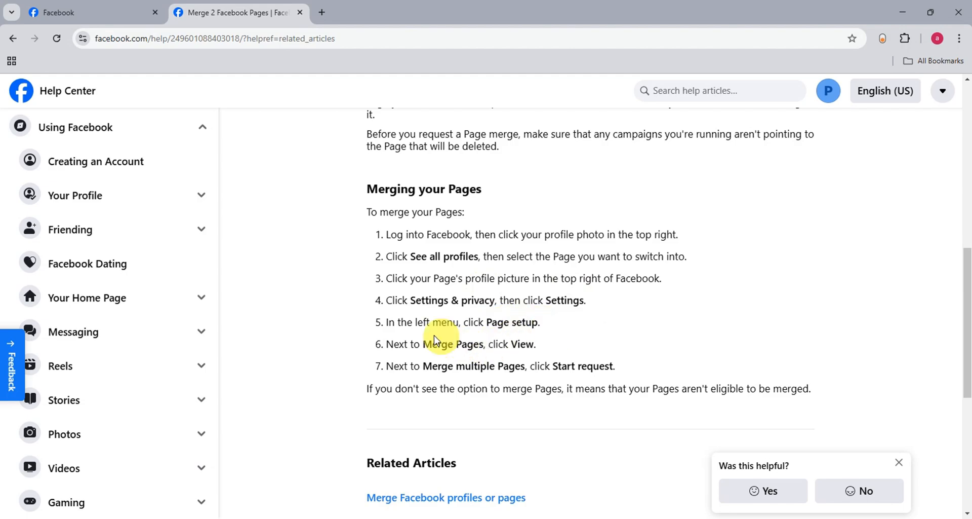
pyautogui.moveTo(492, 357)
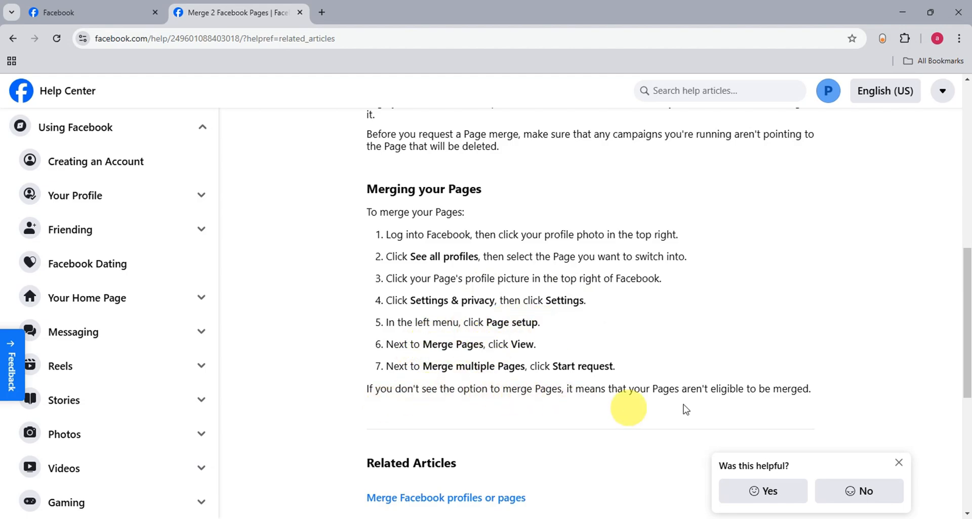
pyautogui.moveTo(865, 348)
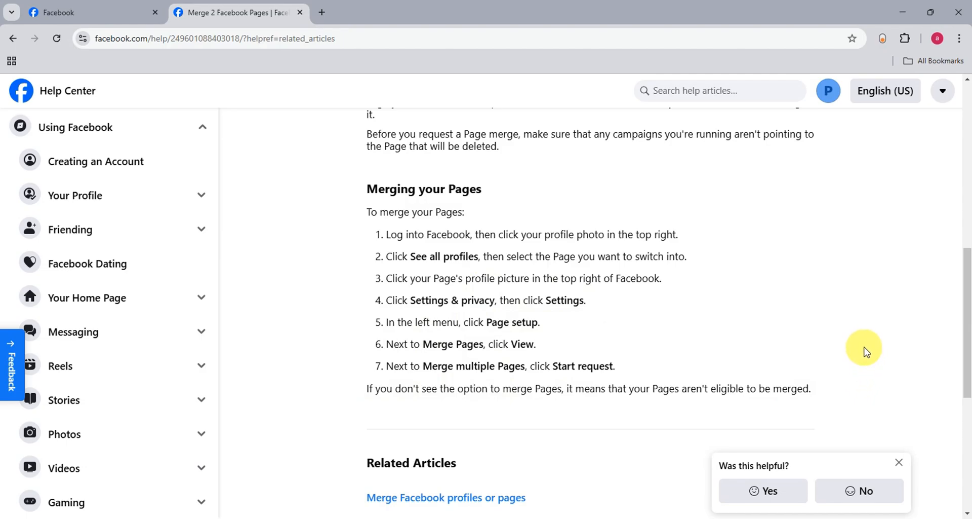
pyautogui.moveTo(296, 142)
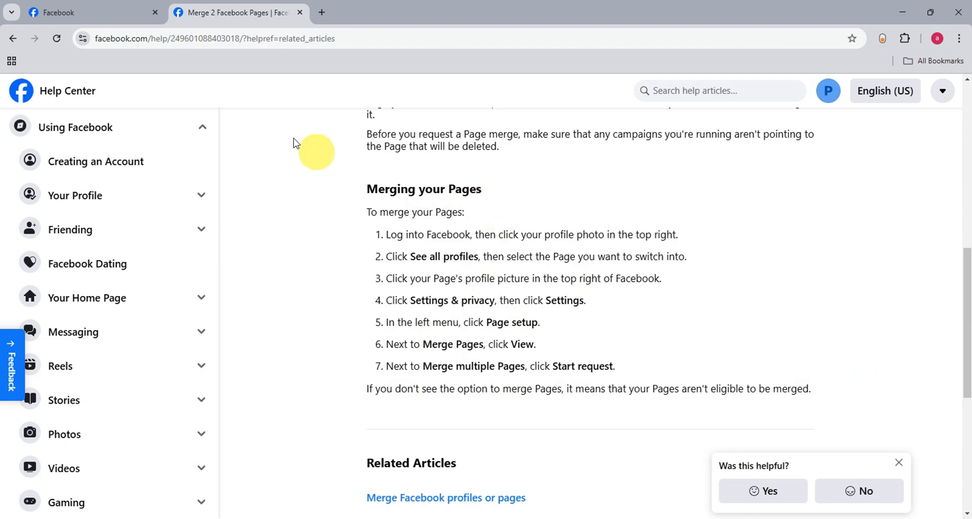
# Back in Facebook, switch from the Pawshops Page to the Wa Ra personal profile
pyautogui.click(91, 12)
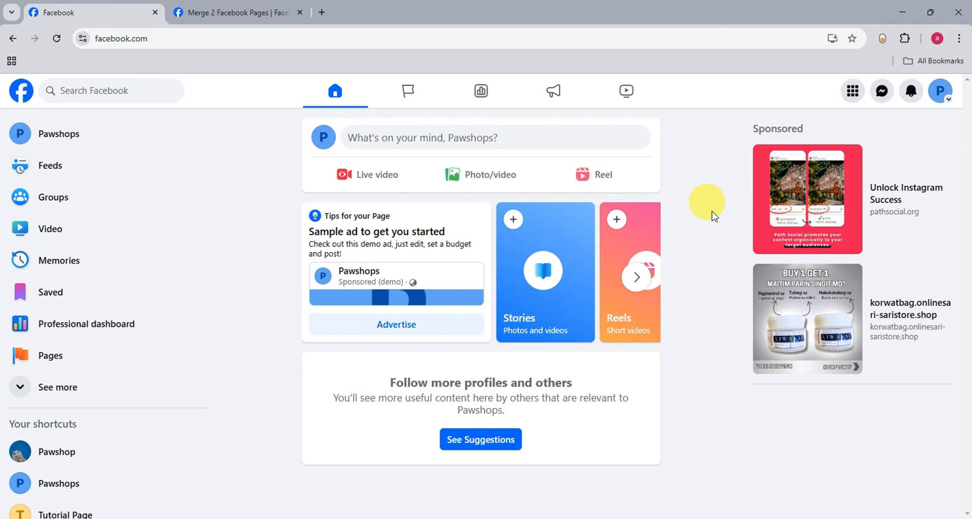
pyautogui.moveTo(727, 233)
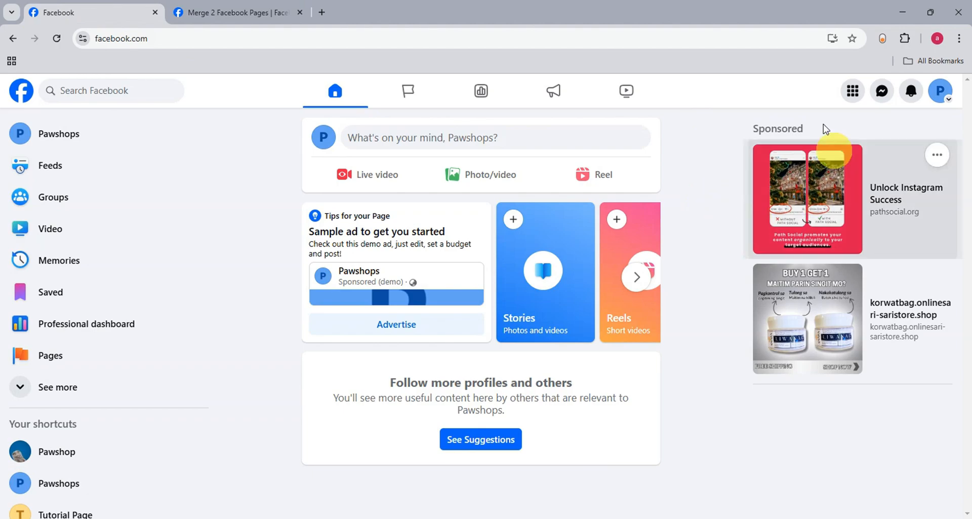
pyautogui.click(941, 90)
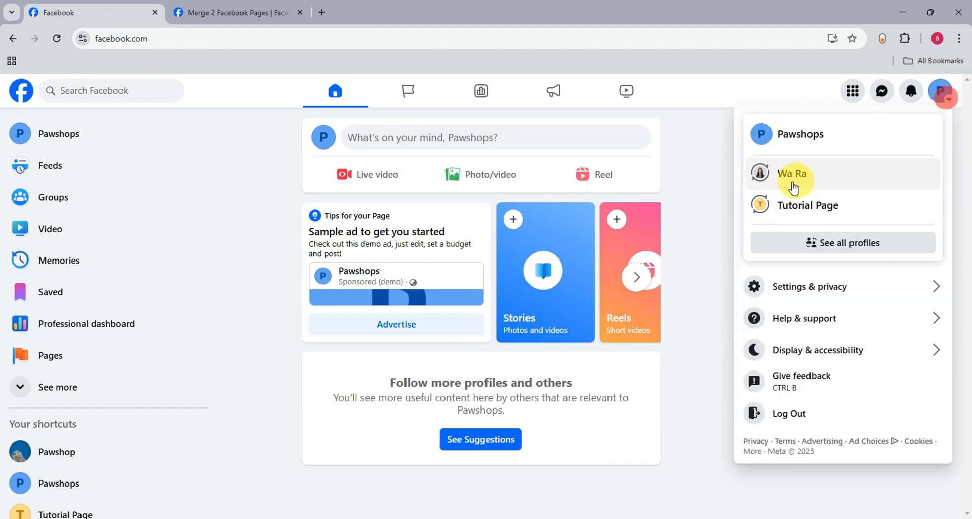
pyautogui.click(793, 173)
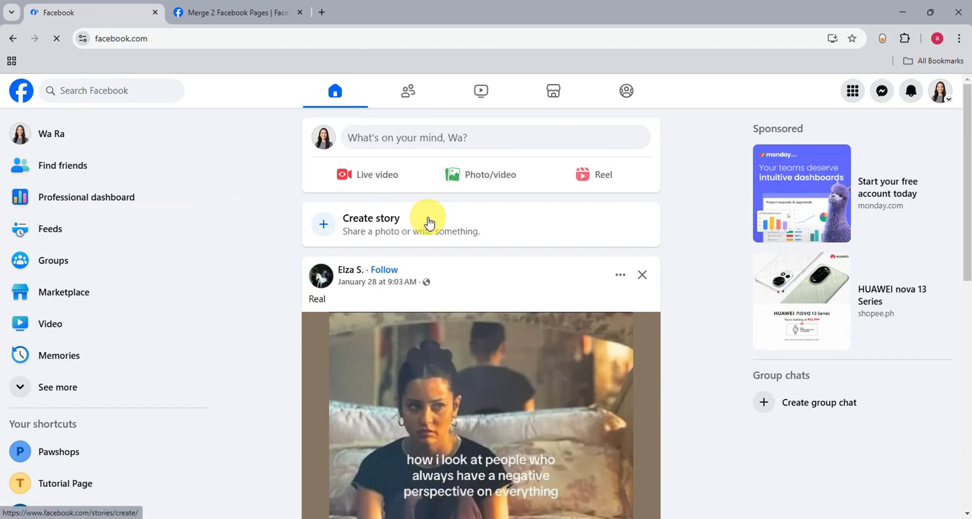
pyautogui.moveTo(687, 136)
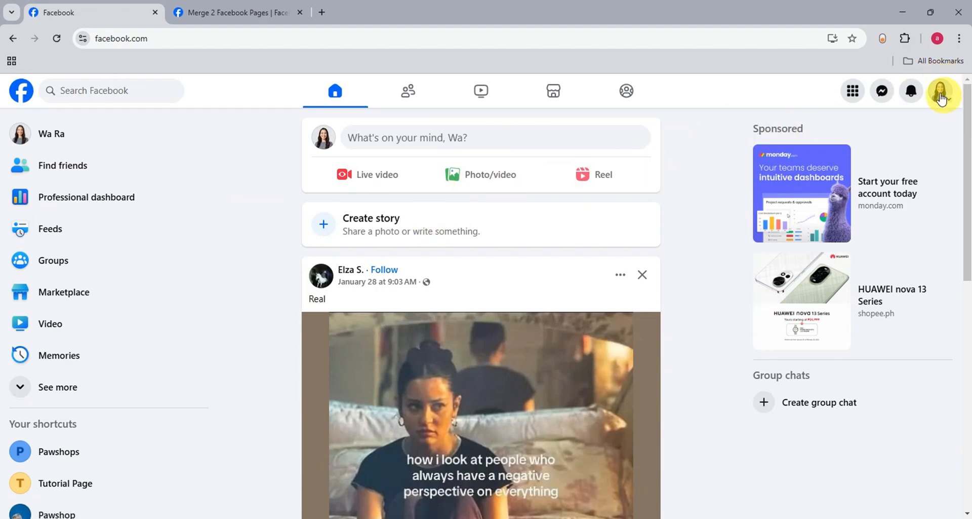
# From the full profiles list, switch to acting as Tutorial Page
pyautogui.click(941, 90)
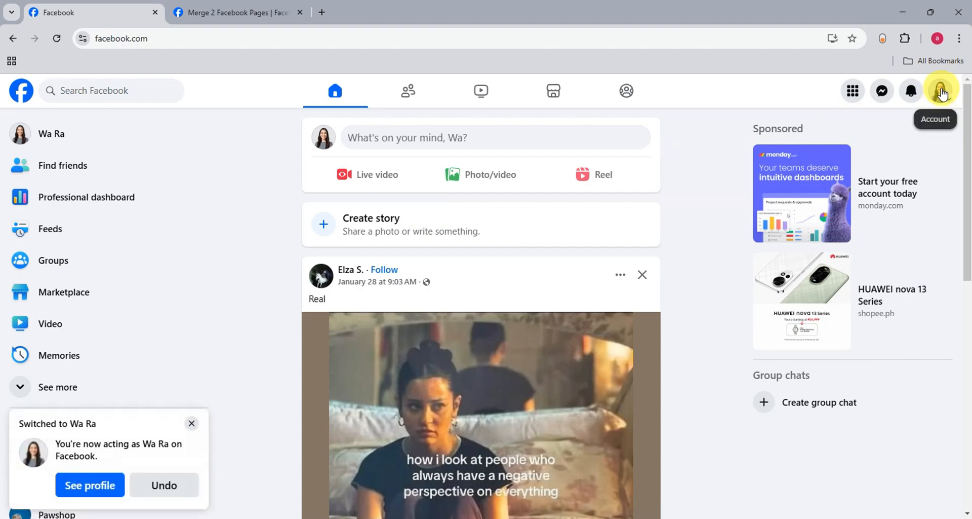
pyautogui.click(941, 90)
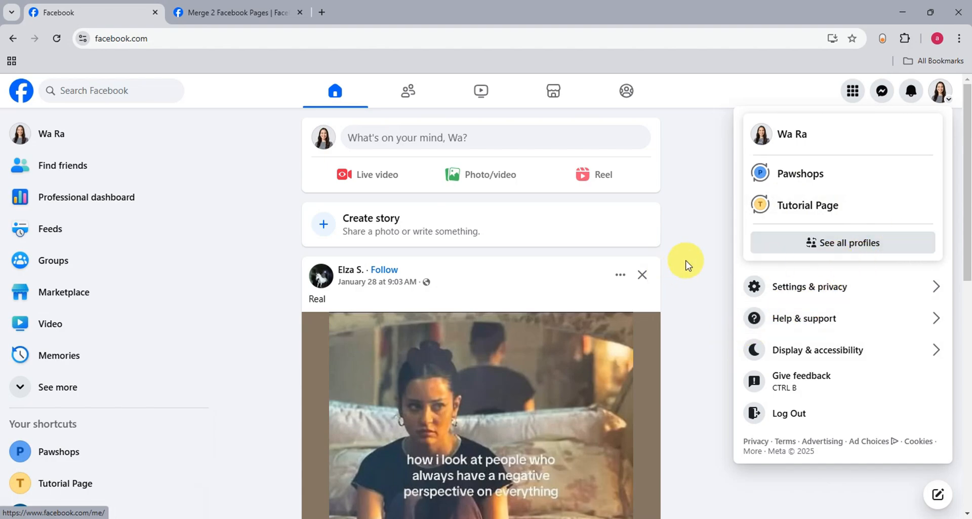
pyautogui.moveTo(712, 288)
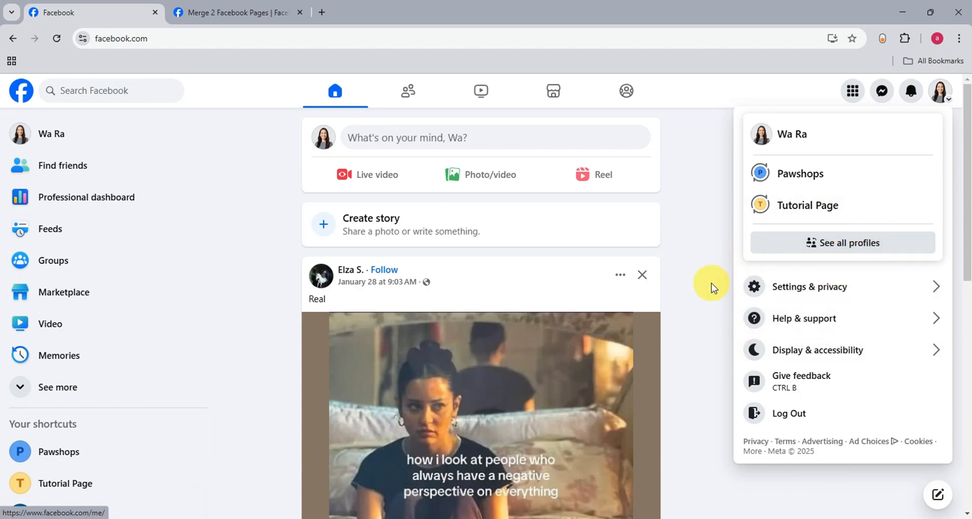
pyautogui.moveTo(801, 174)
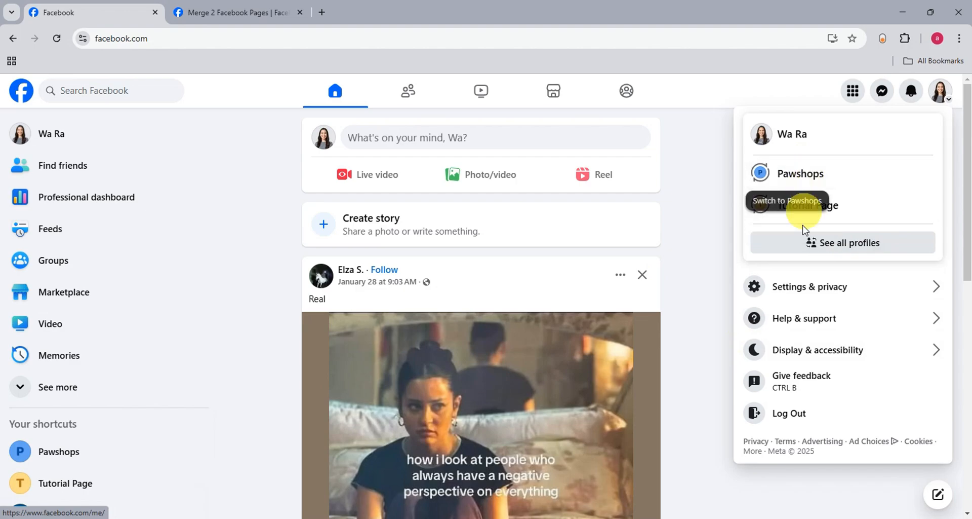
pyautogui.click(849, 242)
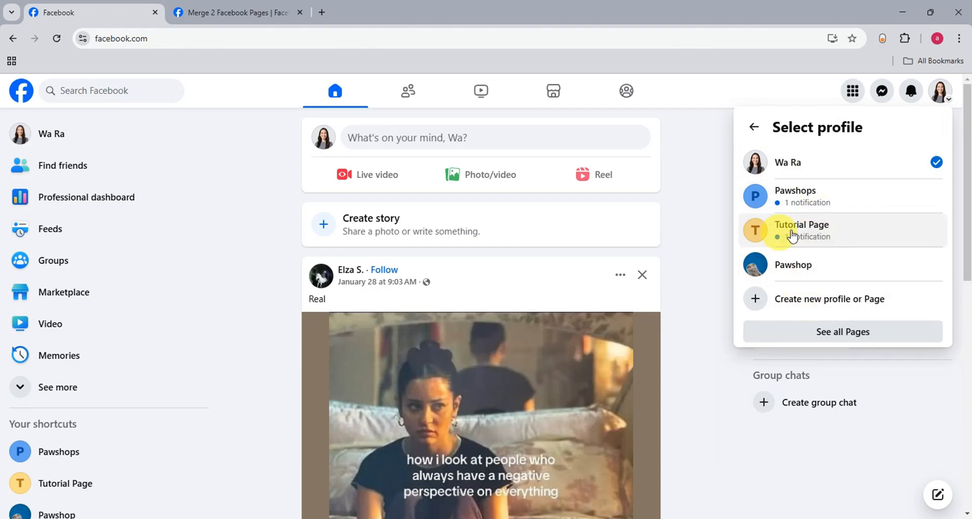
pyautogui.click(802, 224)
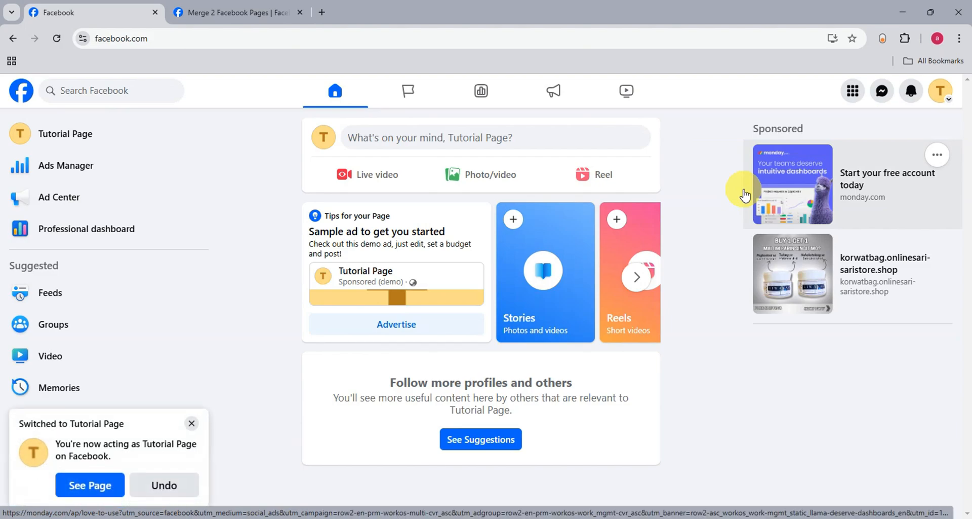
pyautogui.moveTo(940, 90)
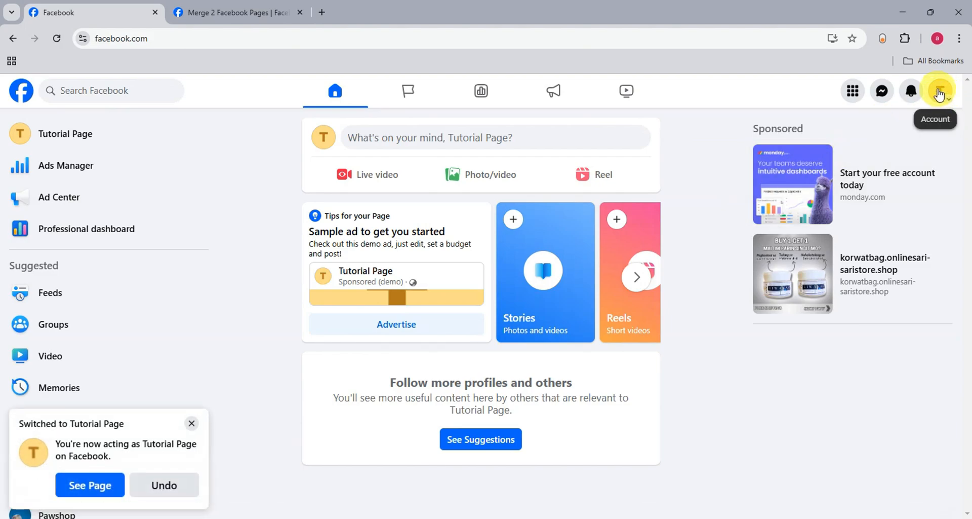
# Reach Tutorial Page's Page setup settings via Settings & privacy > Settings
pyautogui.click(938, 91)
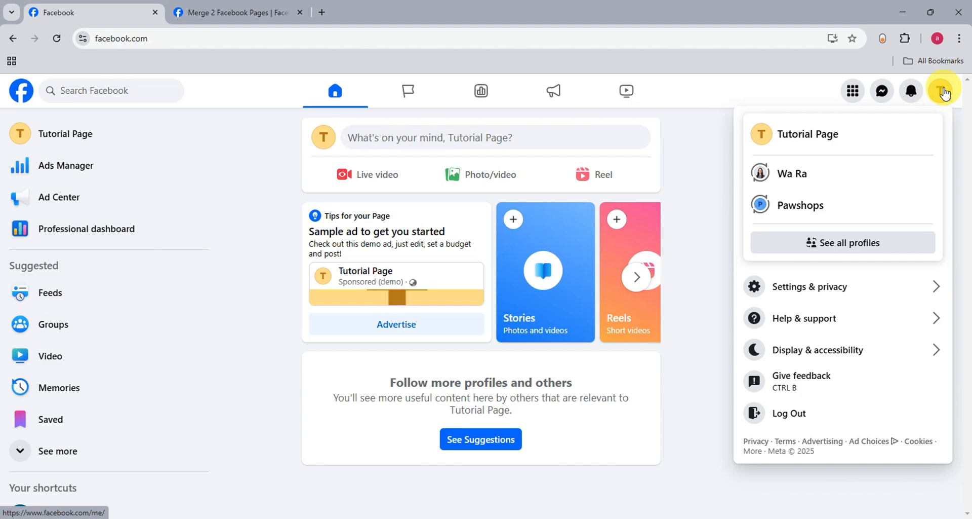
pyautogui.moveTo(824, 280)
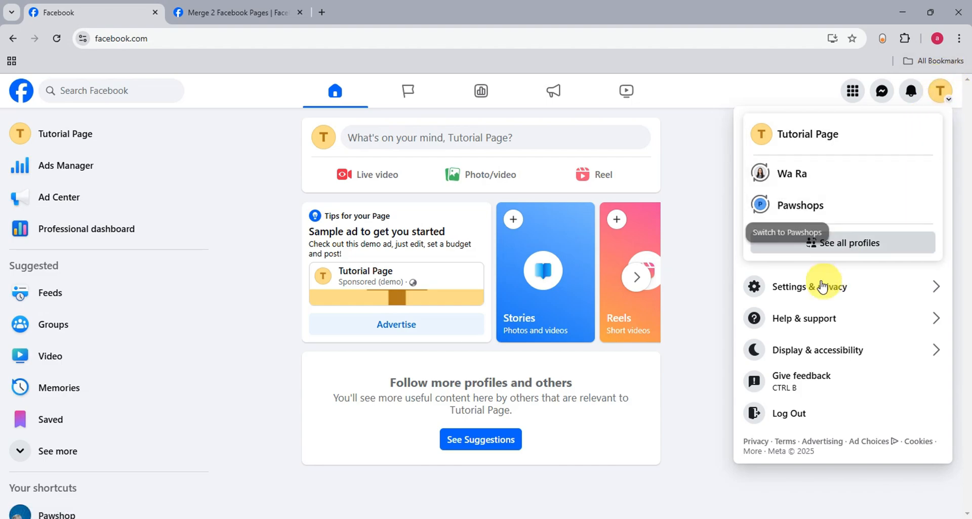
pyautogui.click(809, 286)
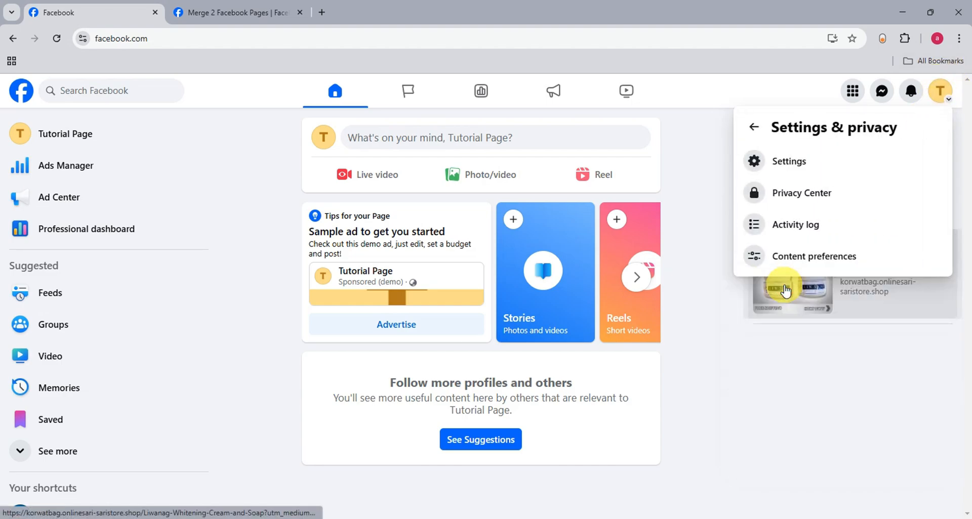
pyautogui.click(788, 161)
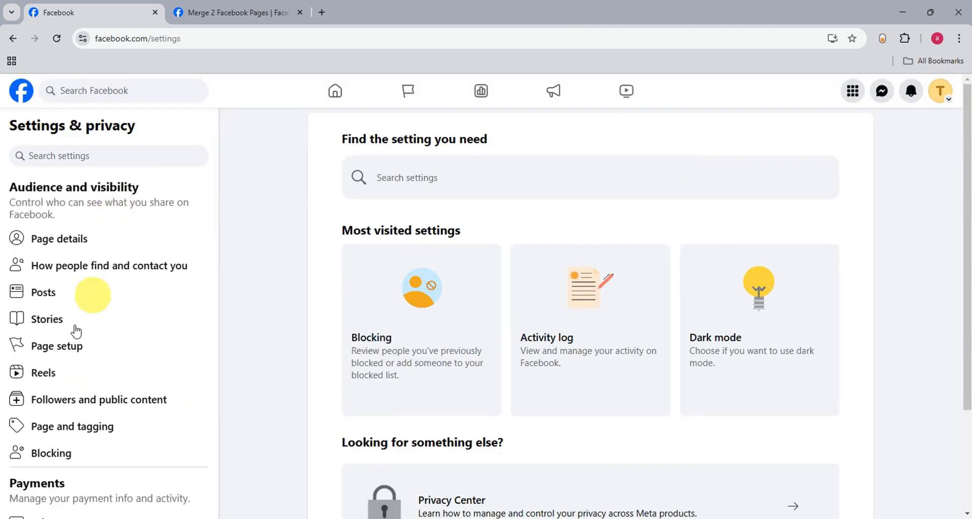
pyautogui.click(56, 346)
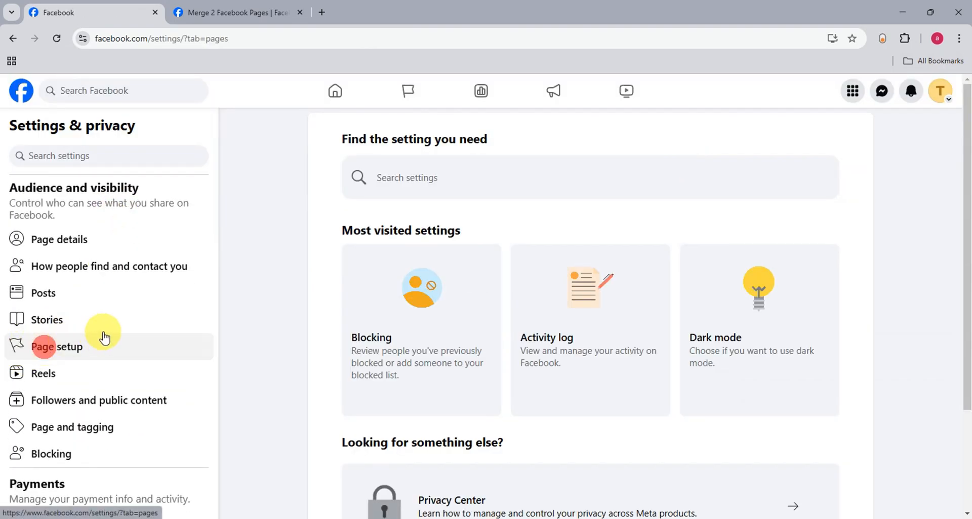
pyautogui.click(55, 346)
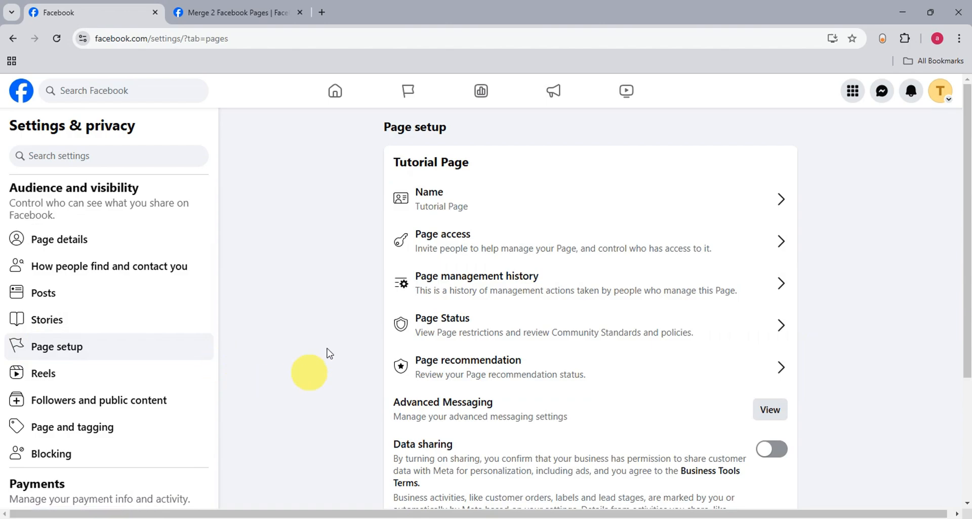
pyautogui.moveTo(378, 397)
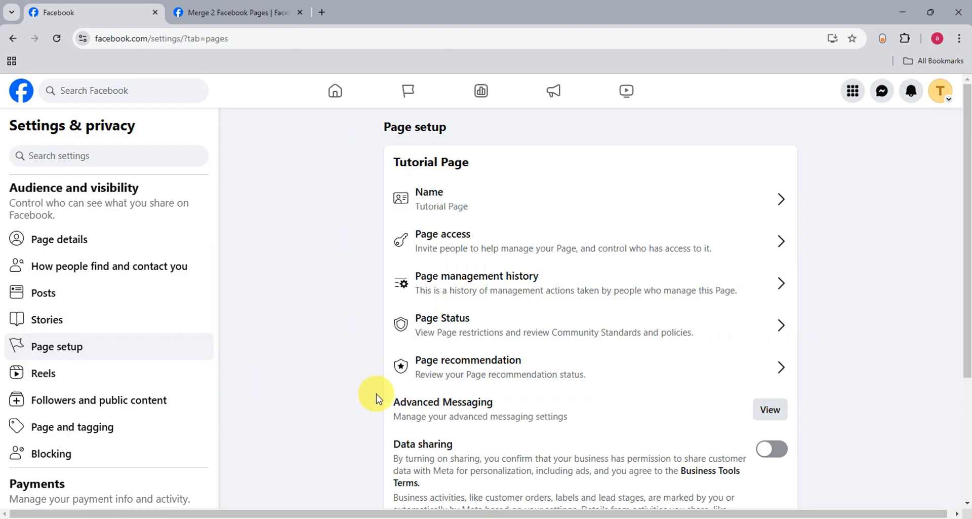
# Bring back the Help Center article on merging Pages
pyautogui.click(236, 12)
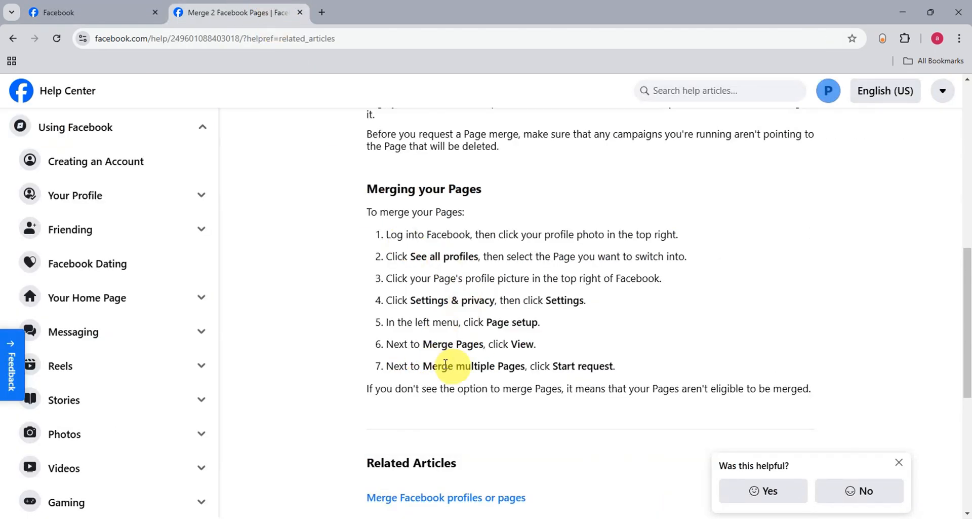
# Recheck the article's final merge request step, then return to Tutorial Page's Page setup settings
pyautogui.click(88, 12)
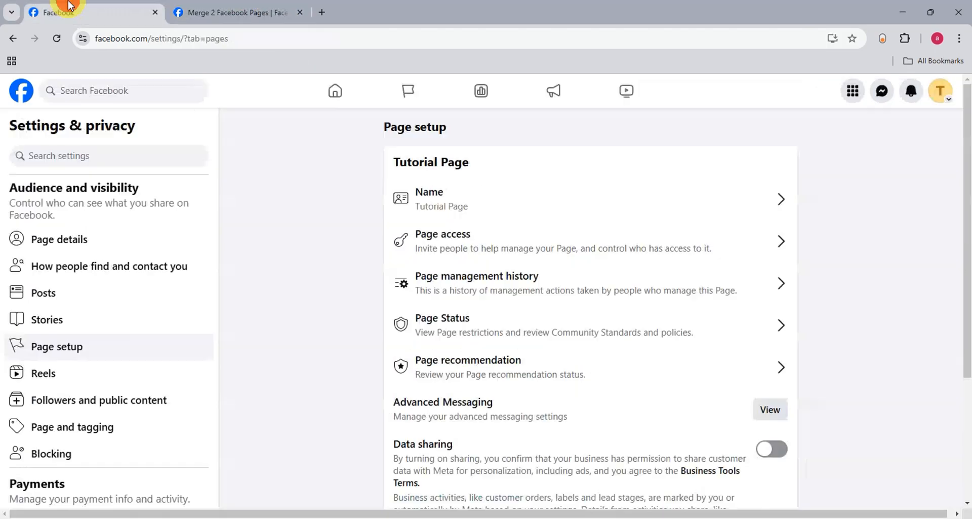
pyautogui.scroll(-3)
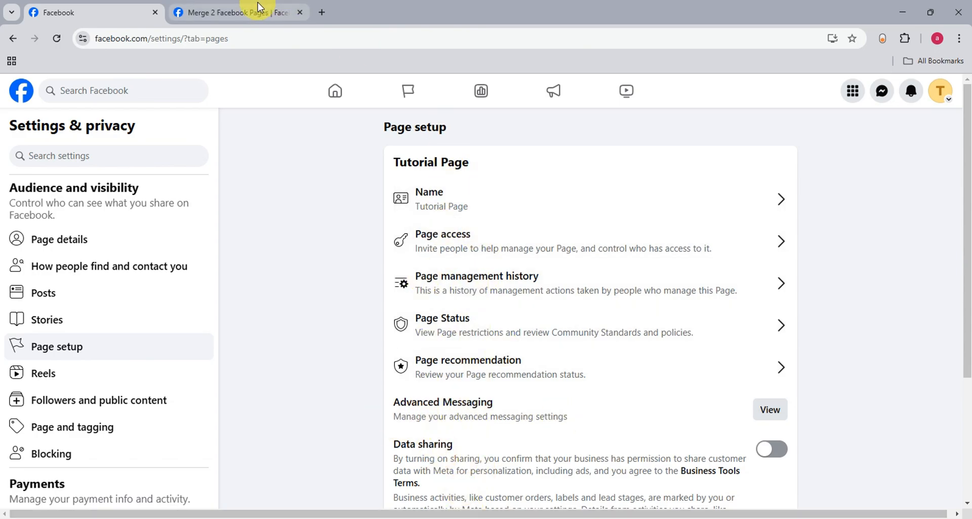
pyautogui.click(236, 12)
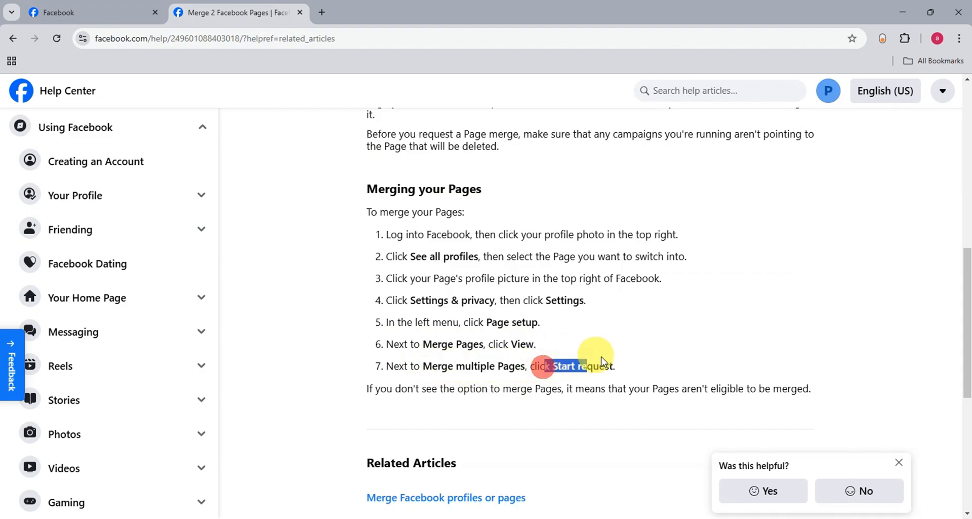
pyautogui.click(90, 12)
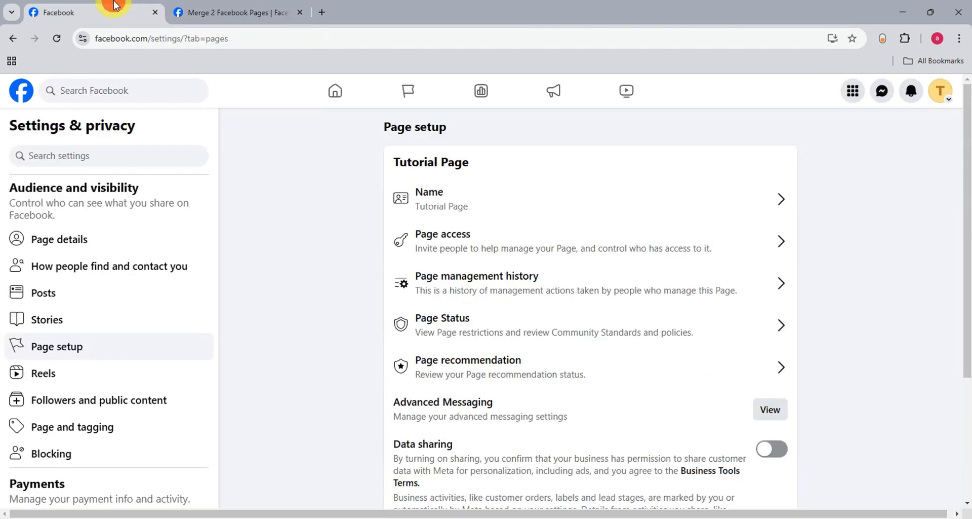